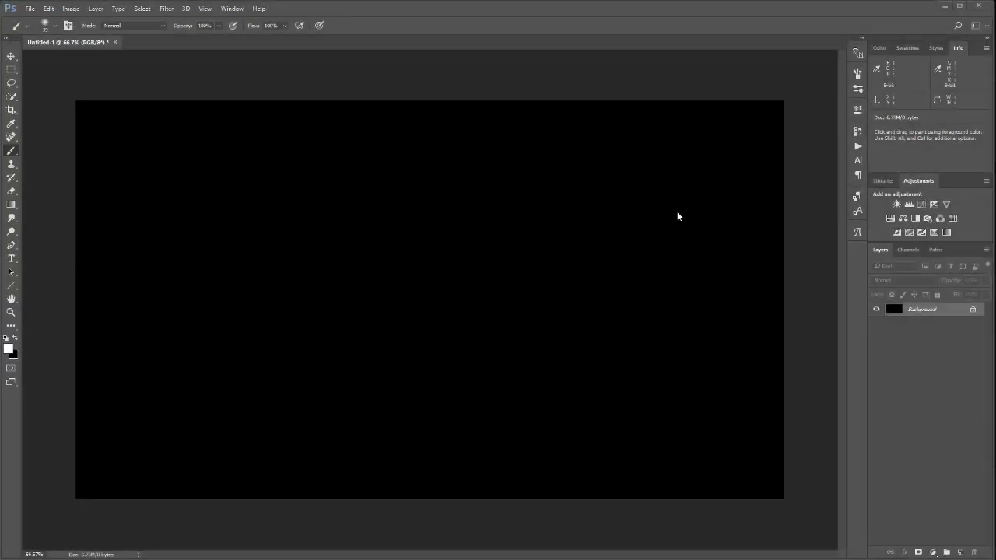
{"action": "mouse_move", "coordinate": [558, 261]}
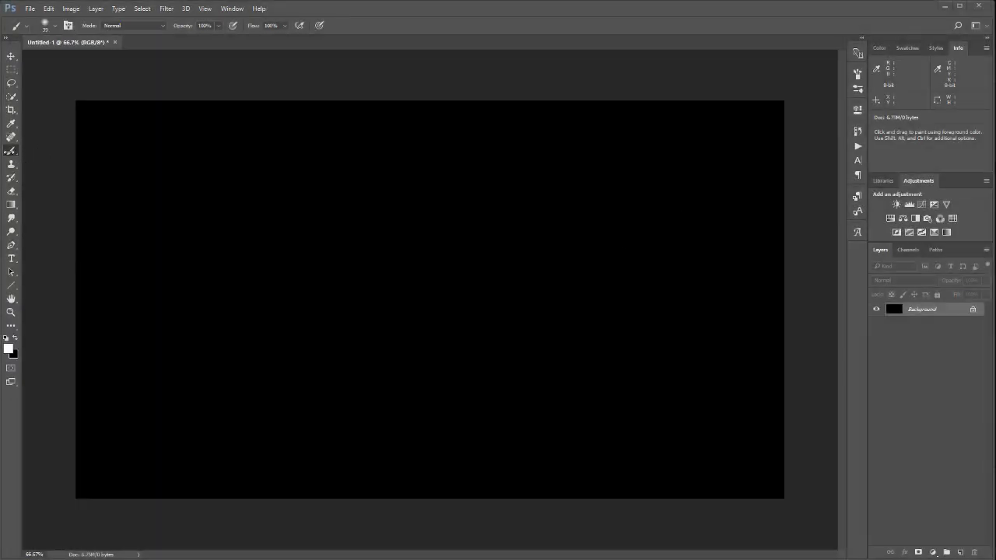
{"action": "mouse_move", "coordinate": [257, 193]}
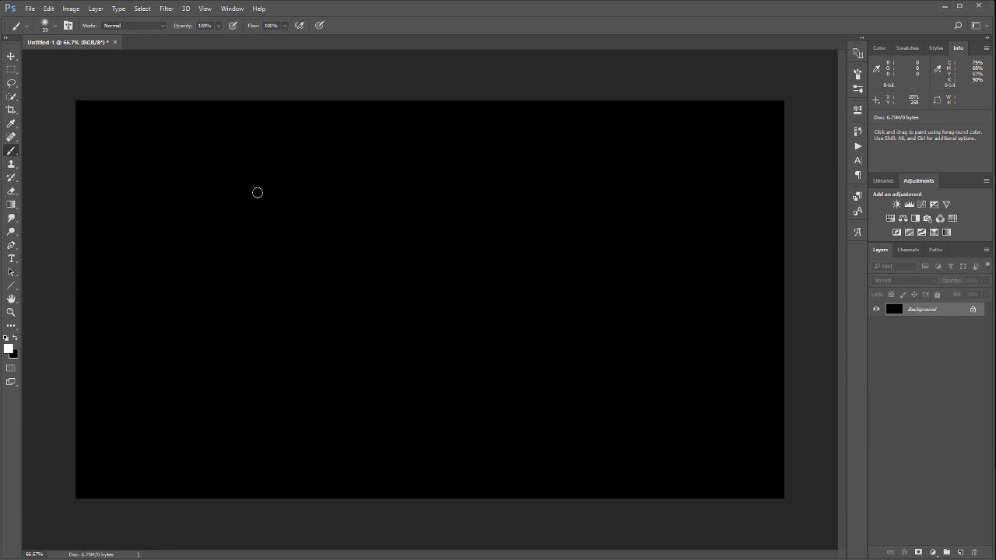
{"action": "mouse_move", "coordinate": [703, 239]}
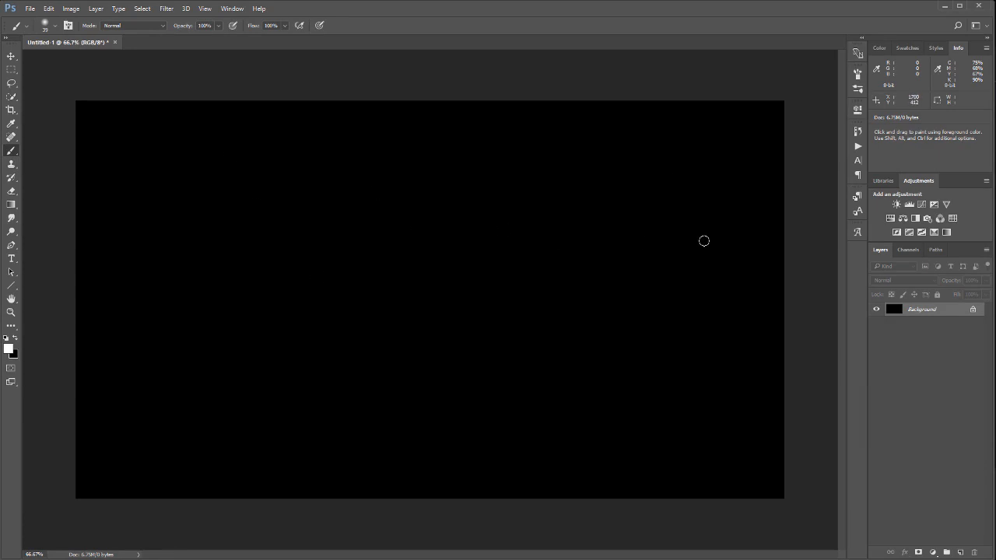
{"action": "mouse_move", "coordinate": [445, 255]}
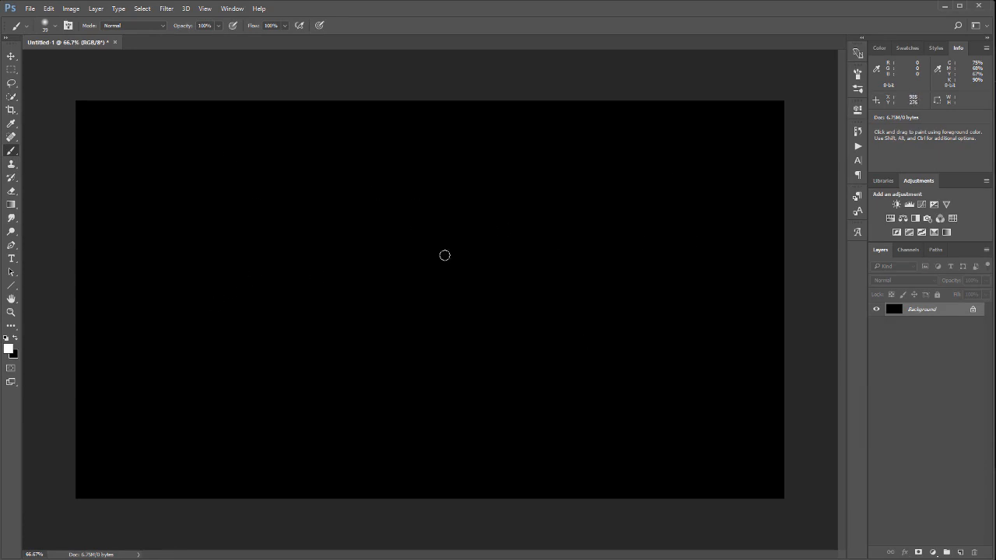
{"action": "mouse_move", "coordinate": [659, 330]}
{"action": "type", "text": "brush"}
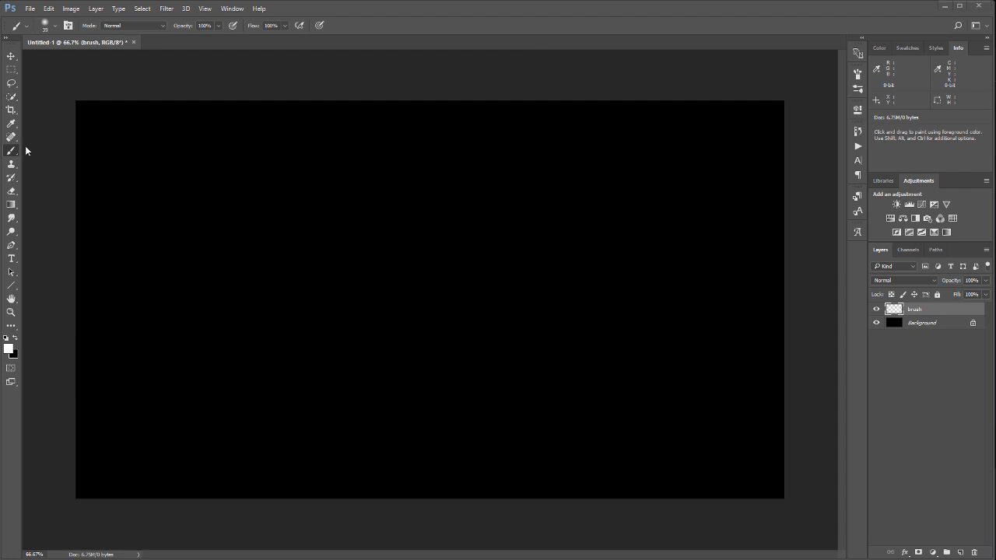
Enable Shape Dynamics with Size Jitter 100% and raised Angle and Roundness Jitter
{"action": "left_click", "coordinate": [242, 9]}
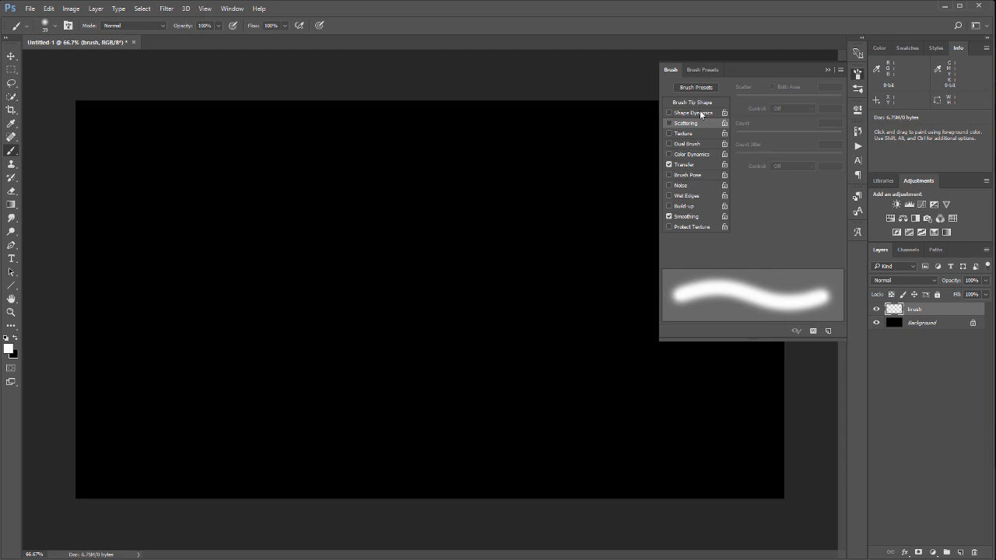
{"action": "left_click", "coordinate": [694, 112]}
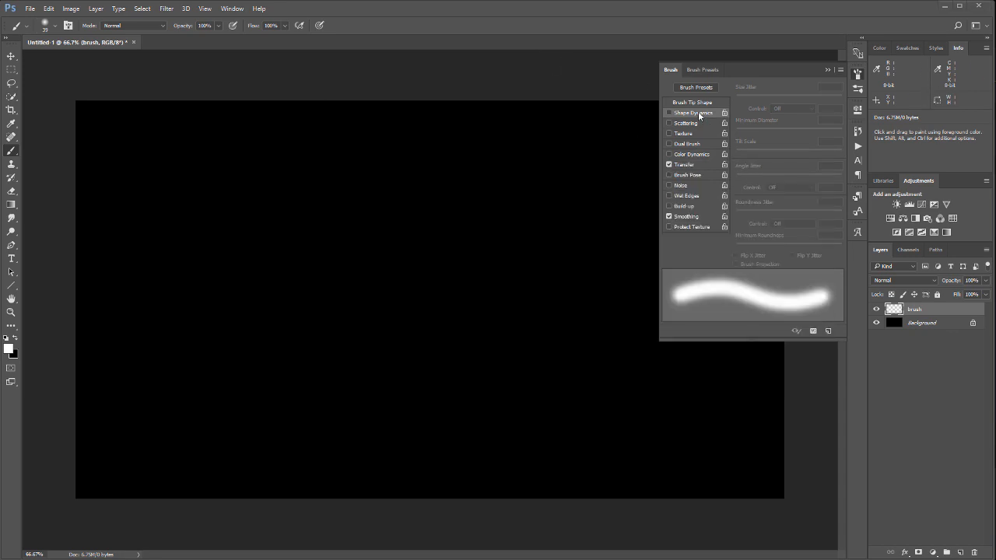
{"action": "left_click", "coordinate": [669, 112]}
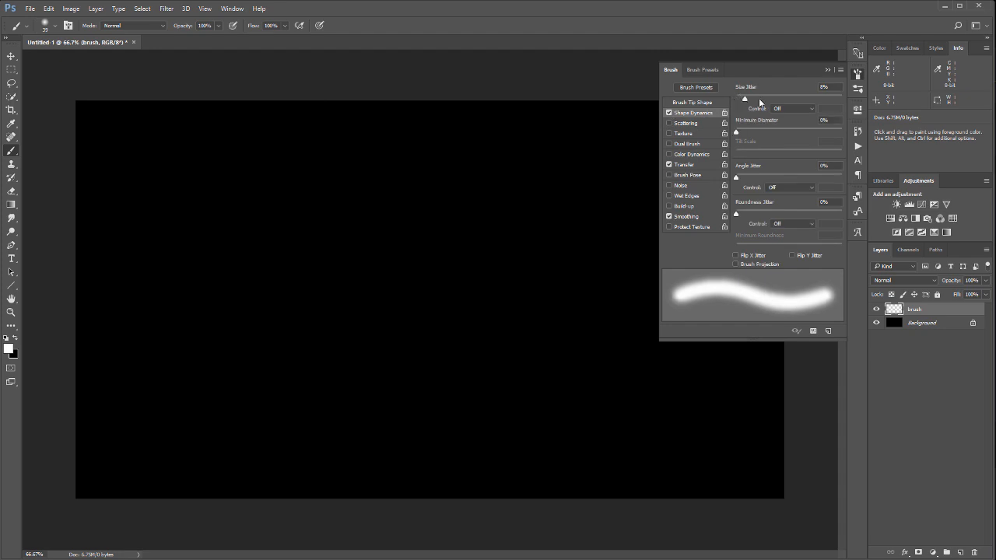
{"action": "left_click_drag", "start_coordinate": [744, 98], "coordinate": [840, 98]}
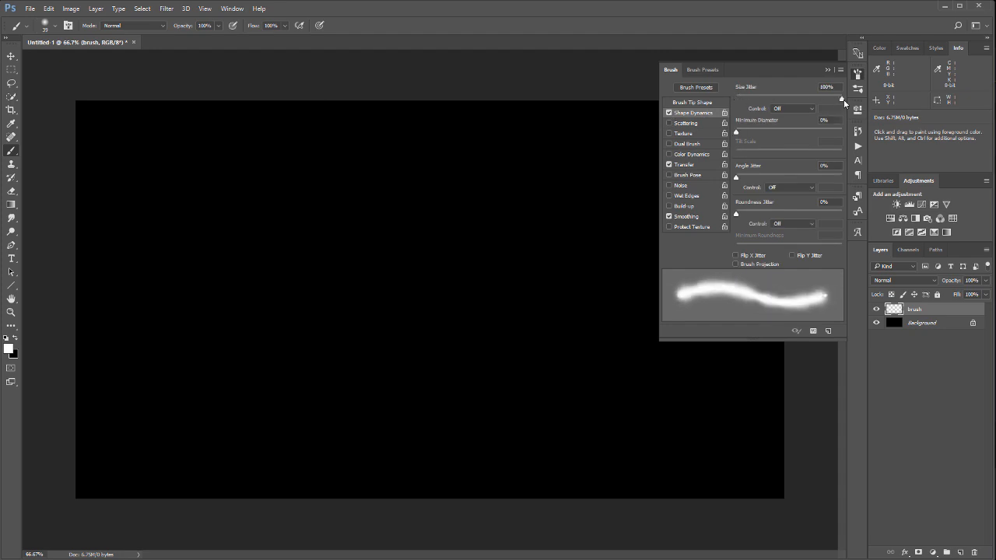
{"action": "mouse_move", "coordinate": [703, 277]}
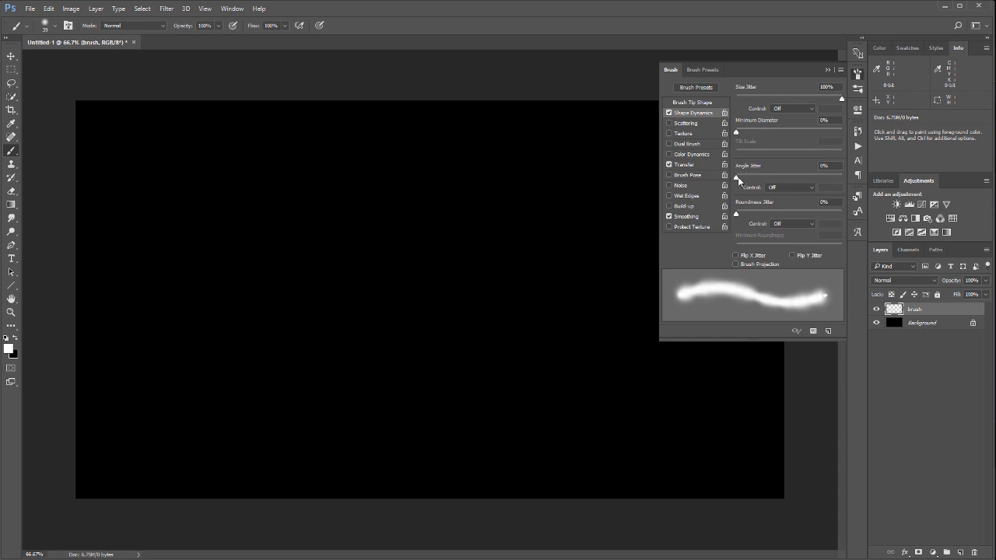
{"action": "left_click_drag", "start_coordinate": [738, 177], "coordinate": [770, 177]}
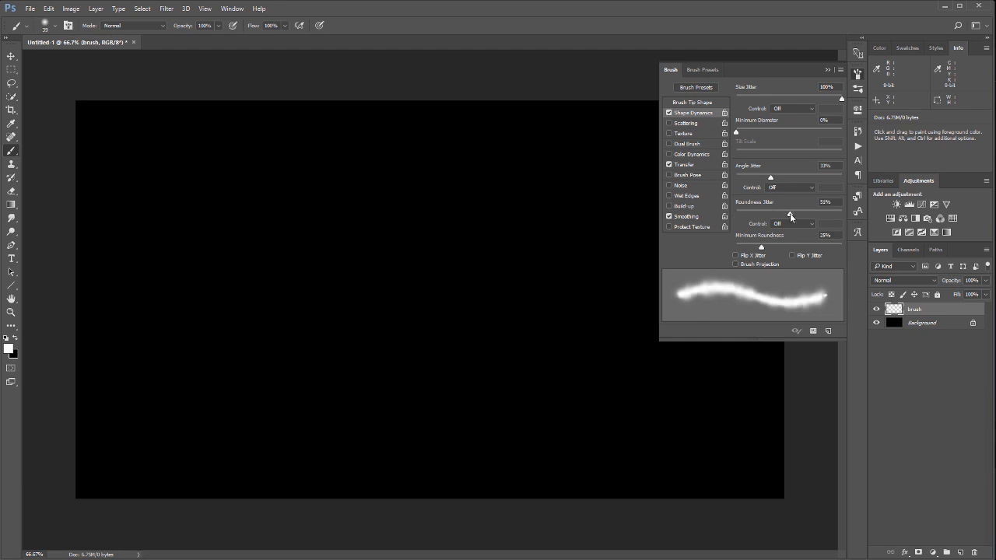
{"action": "mouse_move", "coordinate": [719, 129]}
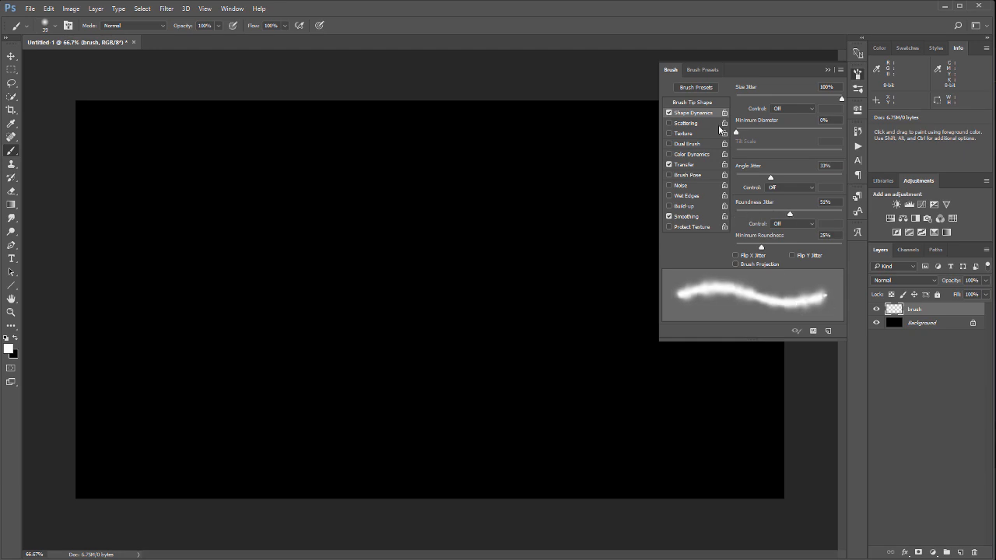
Enable Scattering, raise Scatter and Count Jitter, then close the Brush panel
{"action": "left_click", "coordinate": [690, 123]}
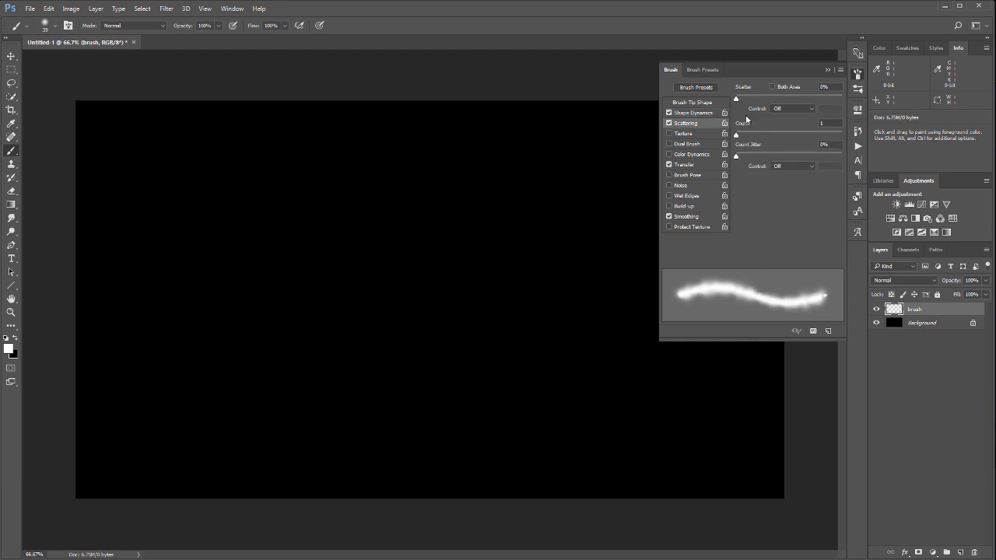
{"action": "left_click_drag", "start_coordinate": [734, 100], "coordinate": [764, 99]}
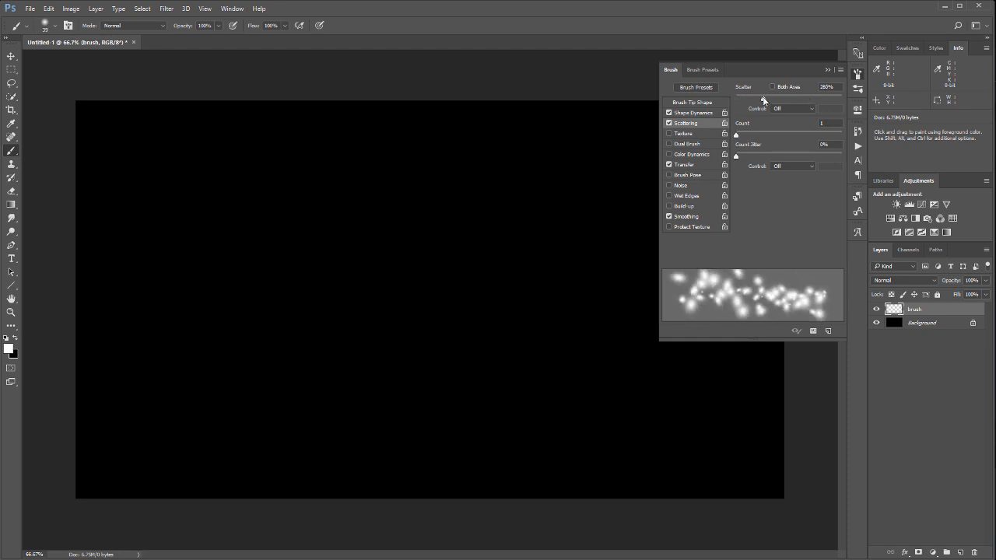
{"action": "left_click_drag", "start_coordinate": [762, 97], "coordinate": [744, 96]}
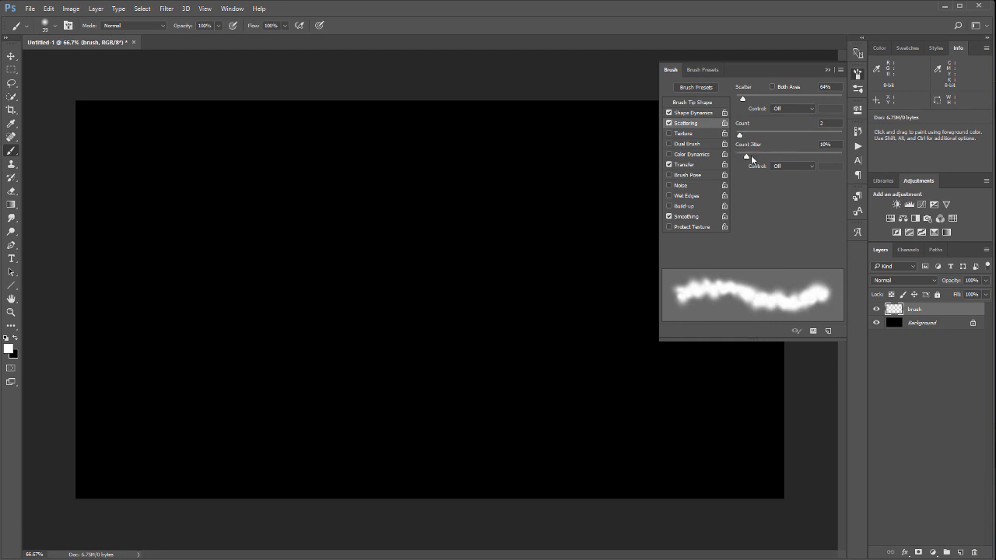
{"action": "left_click_drag", "start_coordinate": [745, 156], "coordinate": [800, 155]}
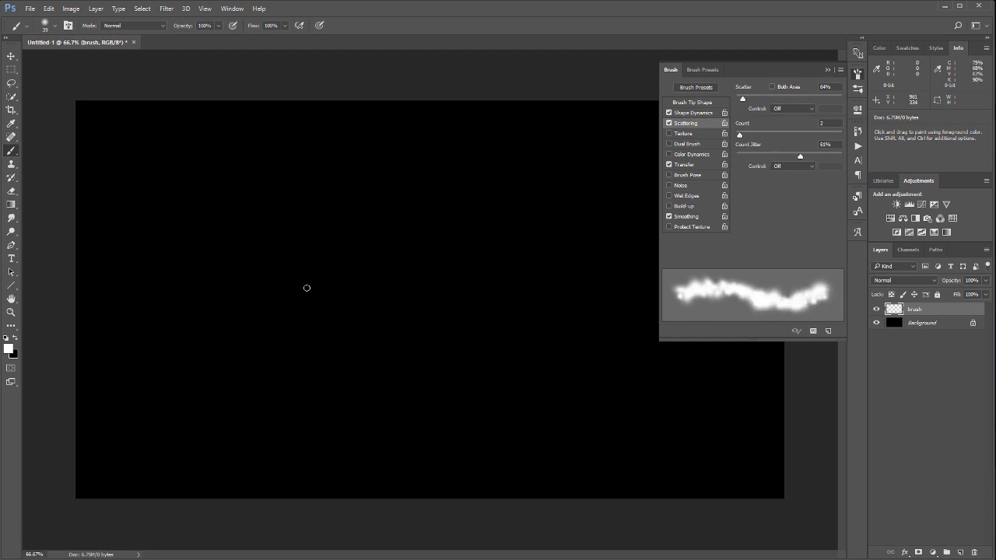
{"action": "mouse_move", "coordinate": [333, 239]}
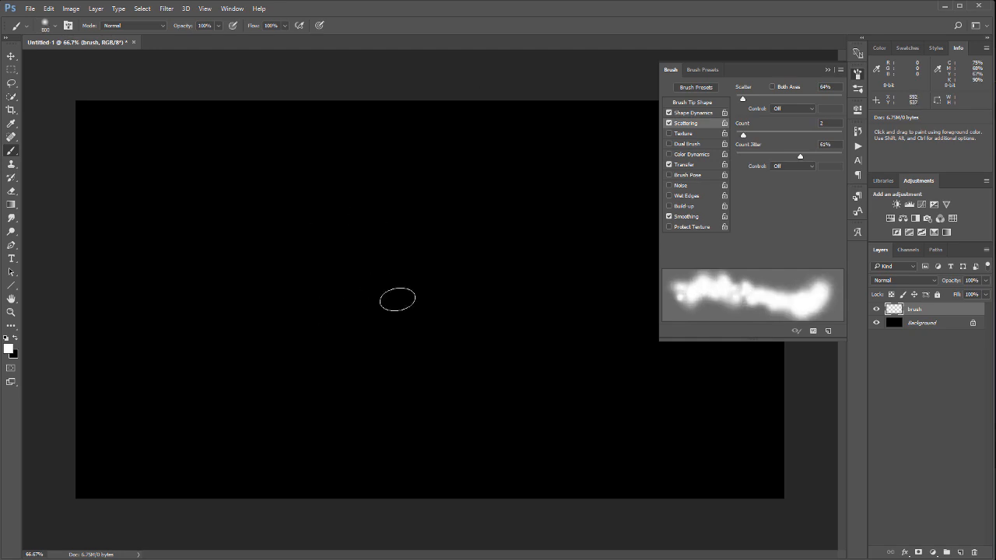
{"action": "left_click", "coordinate": [358, 304]}
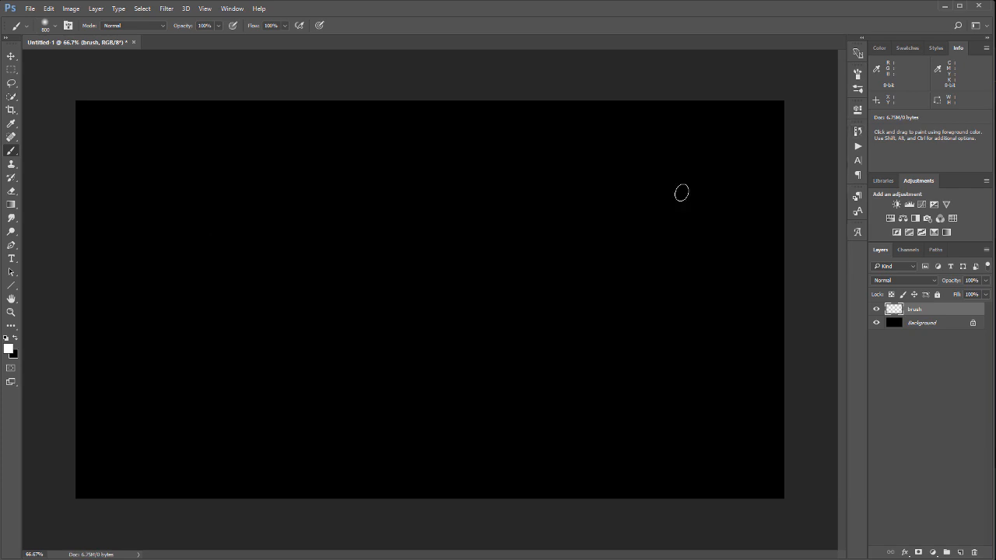
{"action": "mouse_move", "coordinate": [373, 257]}
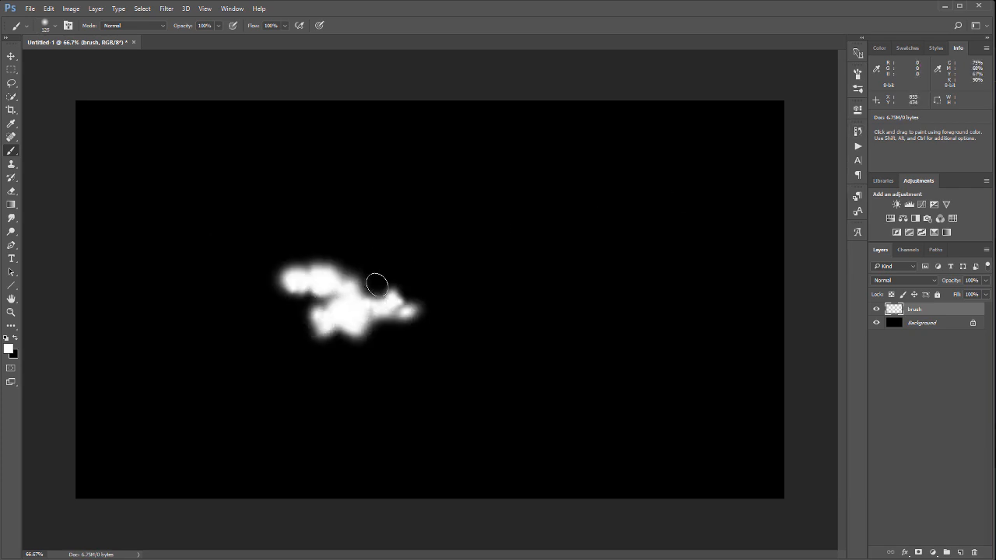
Paint a soft white cloud cluster across the middle of the black canvas on the Brush layer
{"action": "left_click_drag", "start_coordinate": [374, 283], "coordinate": [463, 305]}
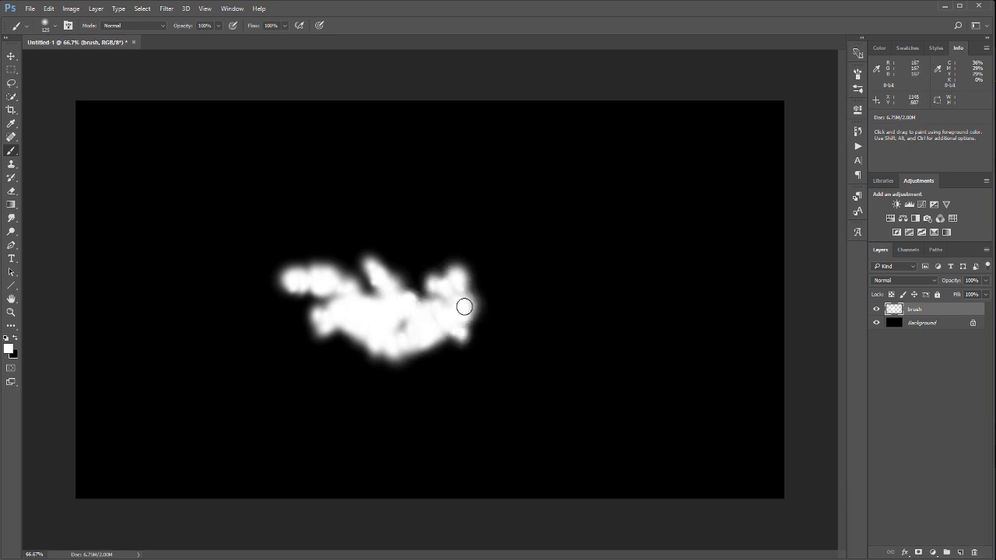
{"action": "left_click_drag", "start_coordinate": [464, 305], "coordinate": [454, 276]}
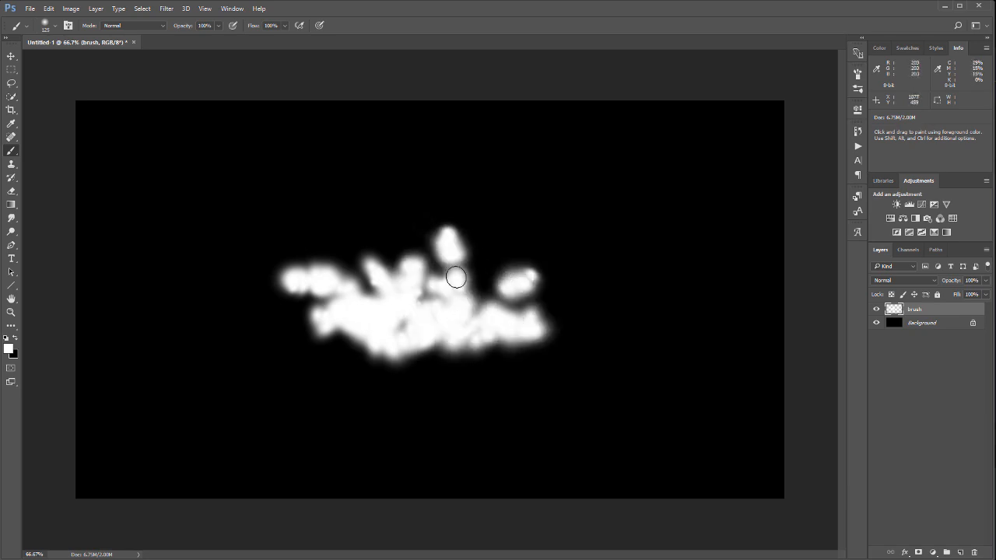
{"action": "left_click_drag", "start_coordinate": [454, 277], "coordinate": [420, 303]}
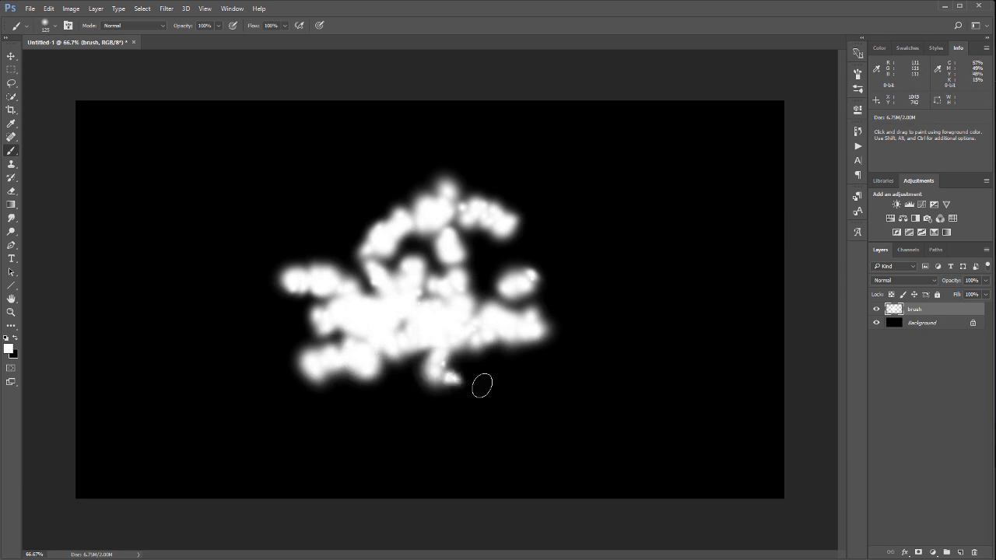
{"action": "left_click_drag", "start_coordinate": [481, 386], "coordinate": [281, 221]}
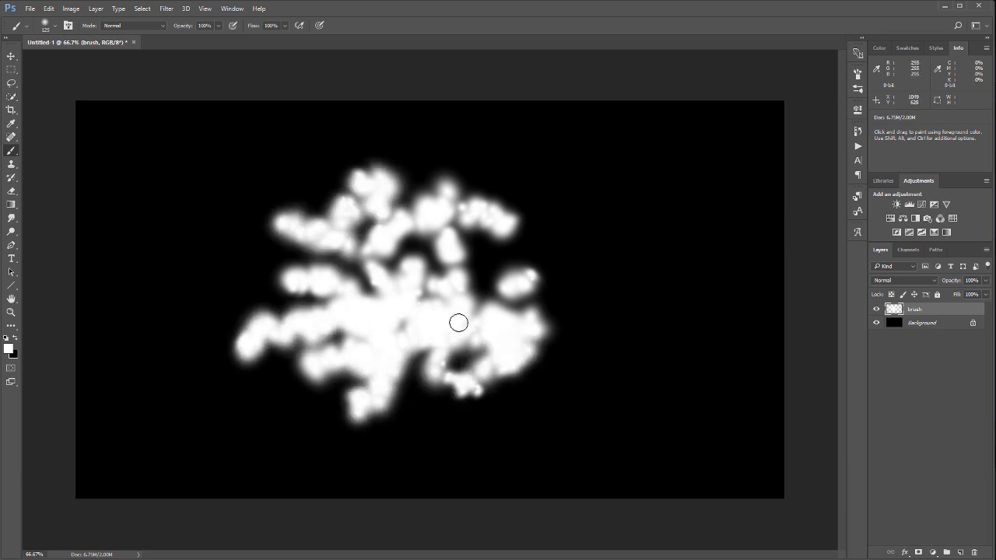
{"action": "left_click_drag", "start_coordinate": [483, 327], "coordinate": [576, 350]}
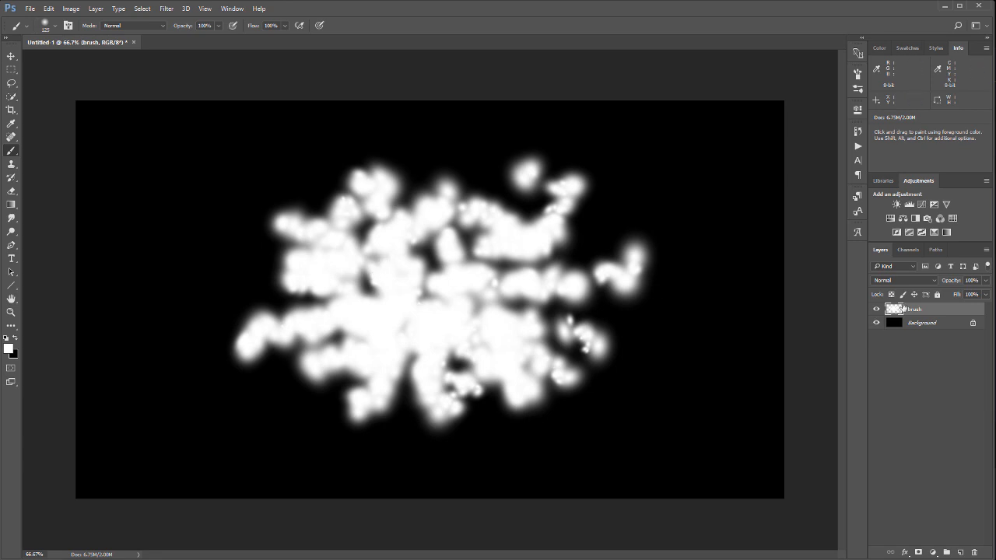
Define the cloud shape as a brush preset named 'Te' via Edit > Define Brush Preset
{"action": "left_click", "coordinate": [50, 9]}
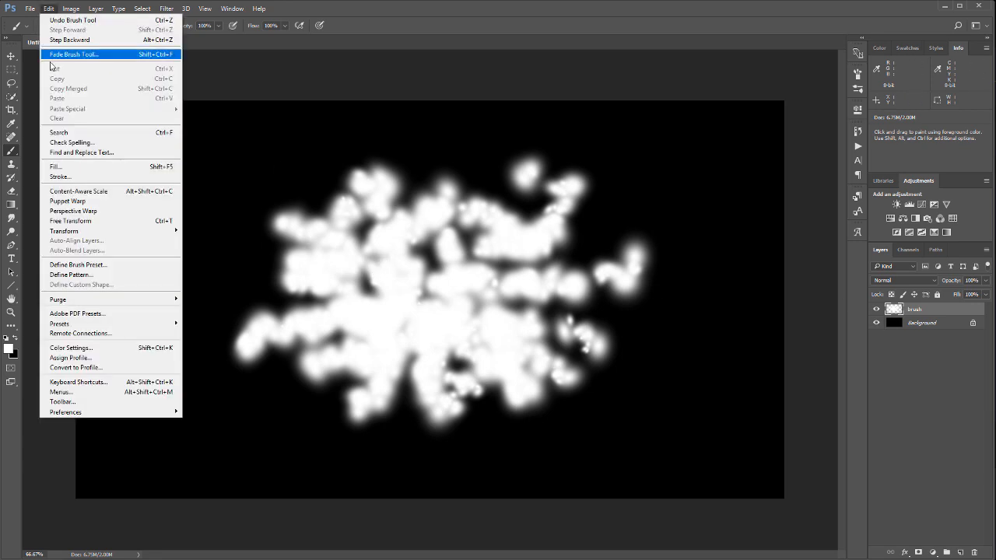
{"action": "mouse_move", "coordinate": [97, 156]}
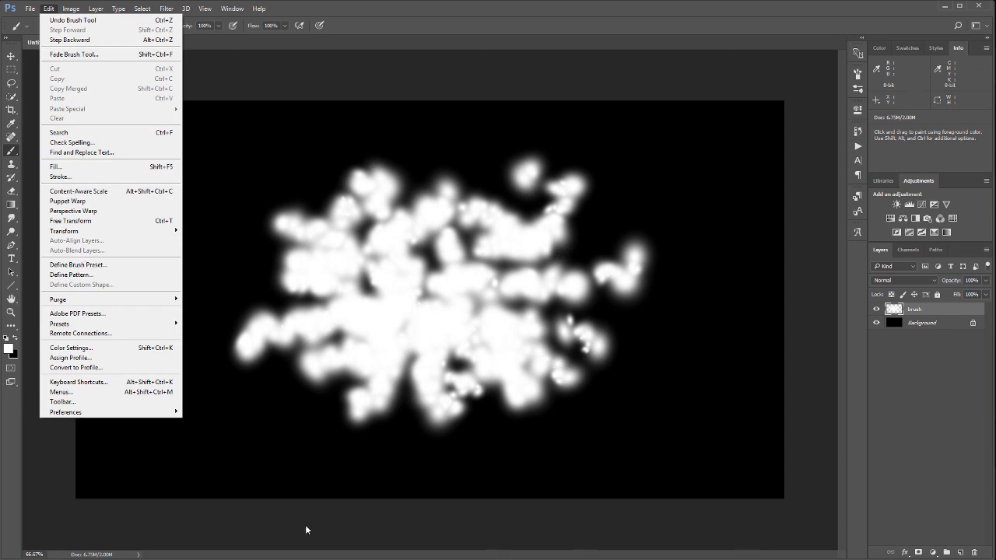
{"action": "mouse_move", "coordinate": [105, 265]}
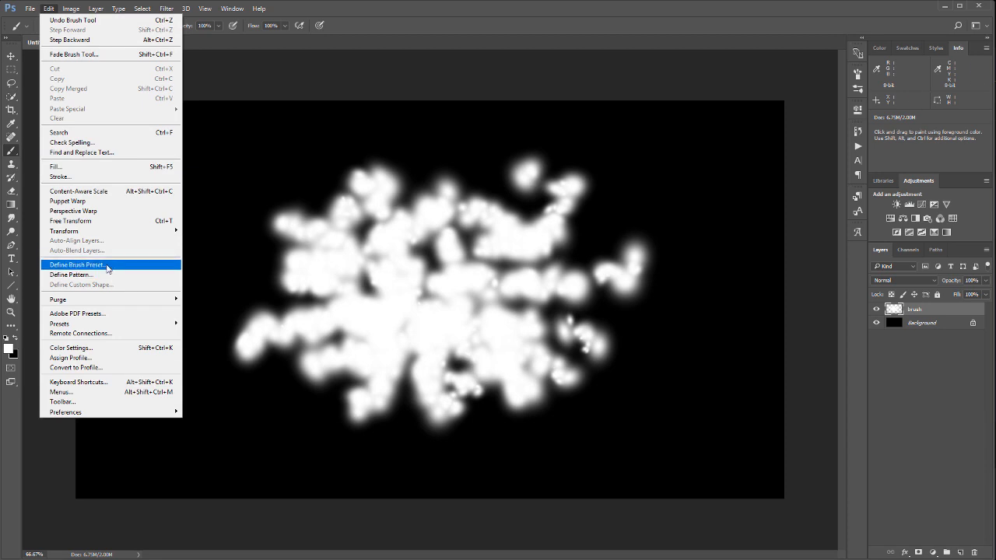
{"action": "left_click", "coordinate": [78, 264]}
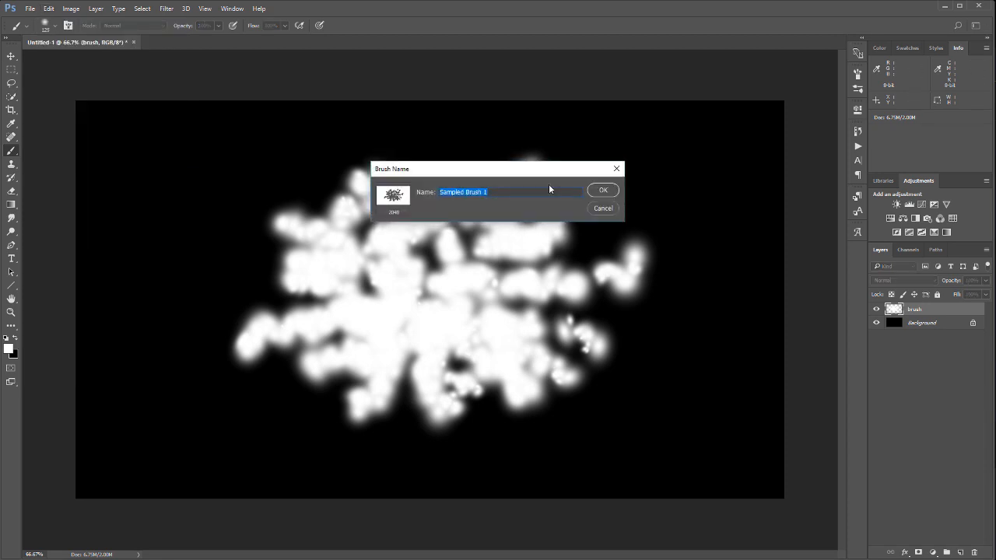
{"action": "type", "text": "Test In"}
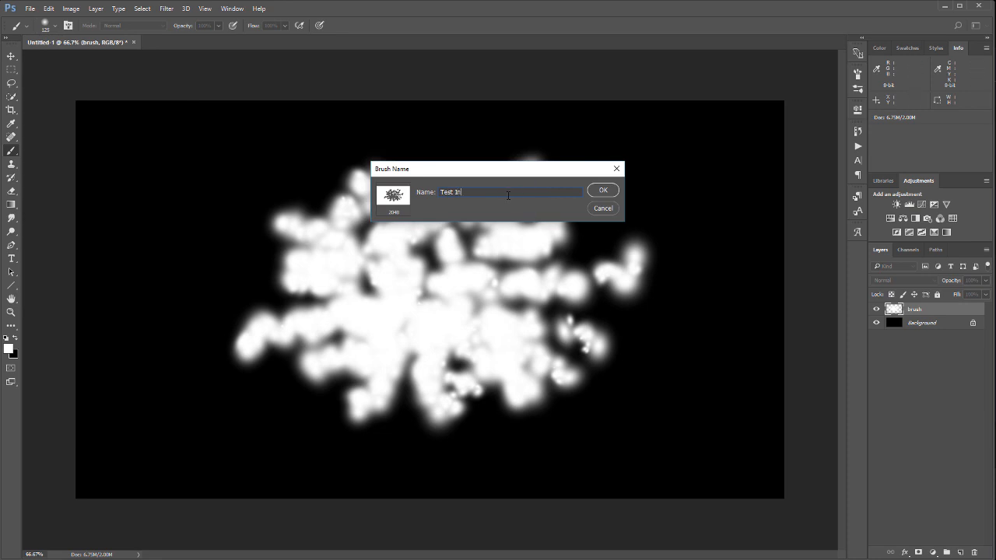
{"action": "mouse_move", "coordinate": [494, 196]}
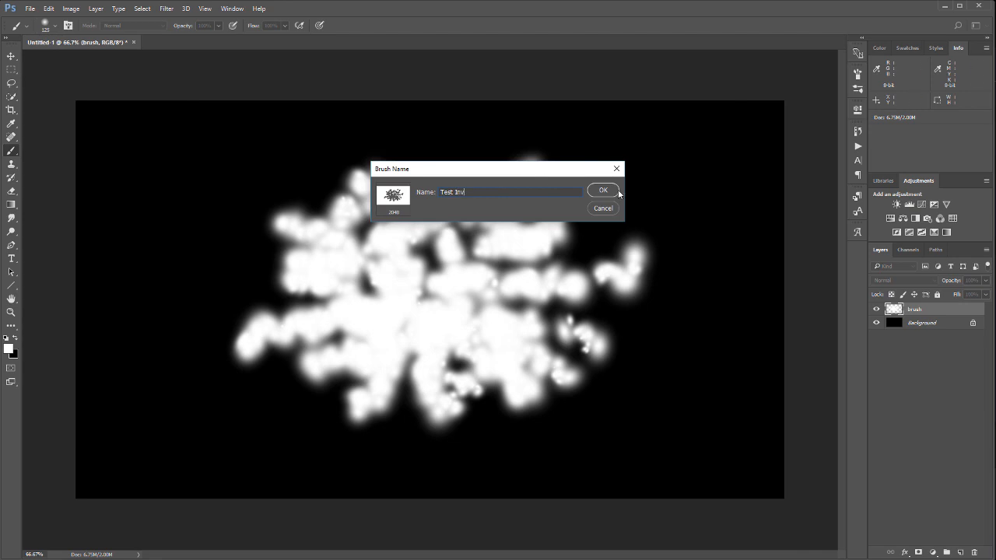
{"action": "left_click", "coordinate": [603, 189]}
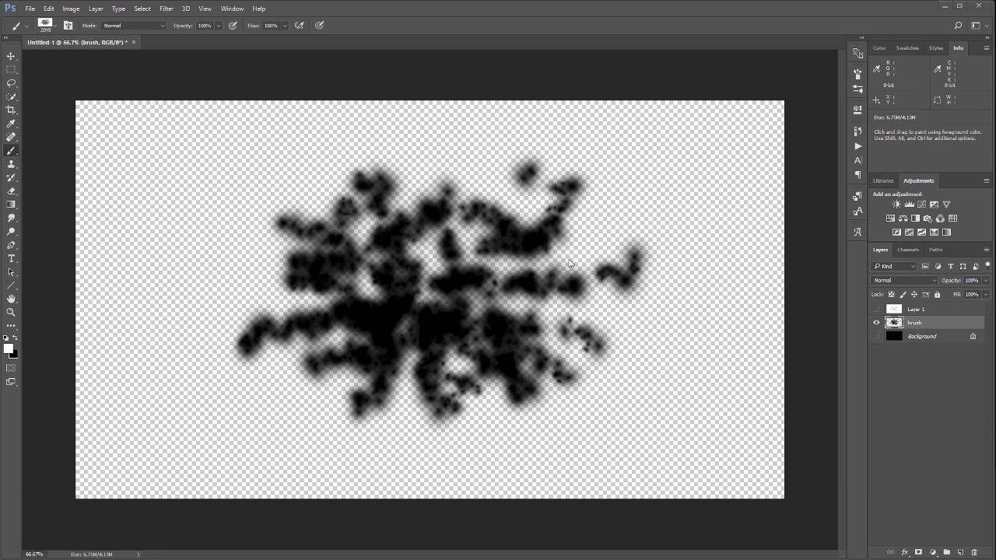
{"action": "mouse_move", "coordinate": [566, 238]}
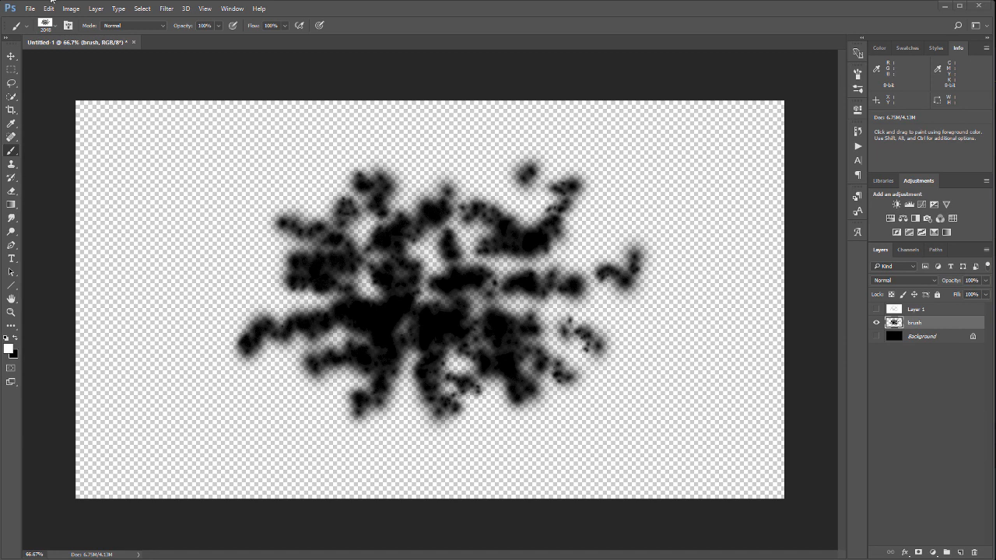
Define the black cloud as a brush preset named 'Fog' via Edit > Define Brush Preset
{"action": "left_click", "coordinate": [37, 13]}
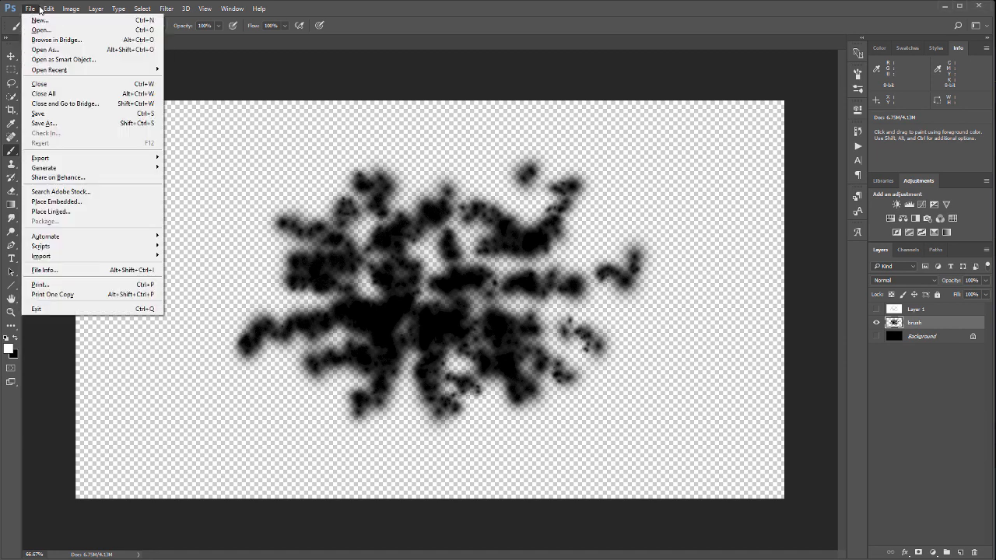
{"action": "left_click", "coordinate": [50, 6]}
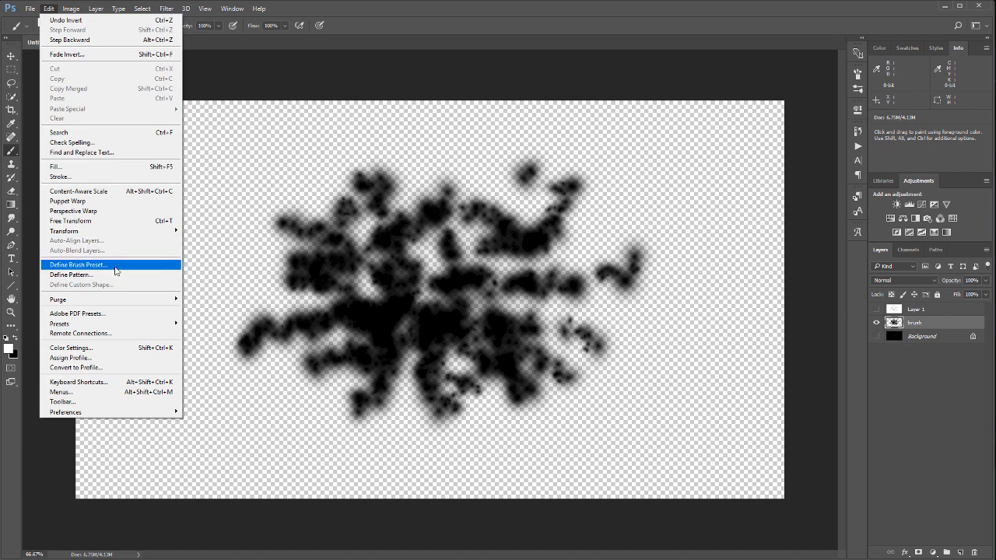
{"action": "left_click", "coordinate": [78, 265]}
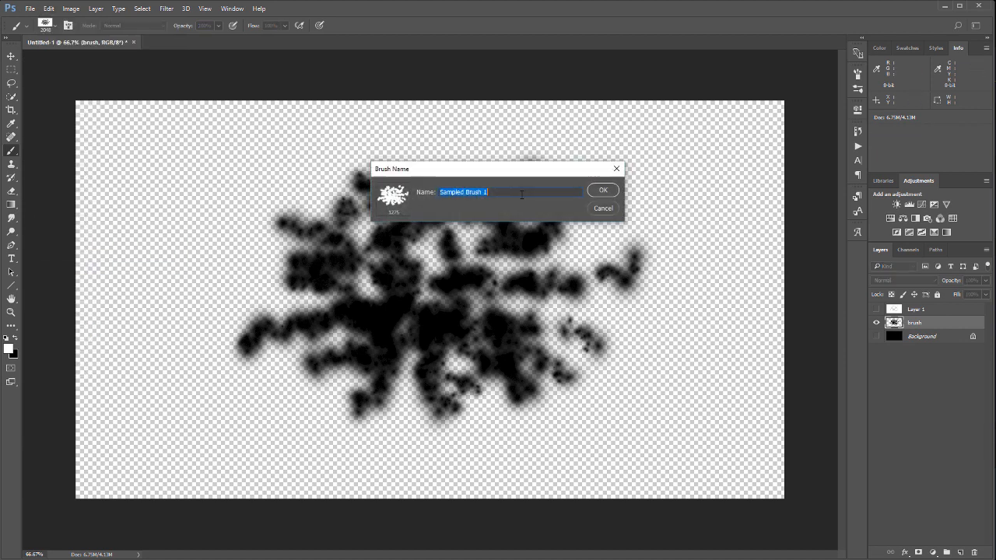
{"action": "type", "text": "F"}
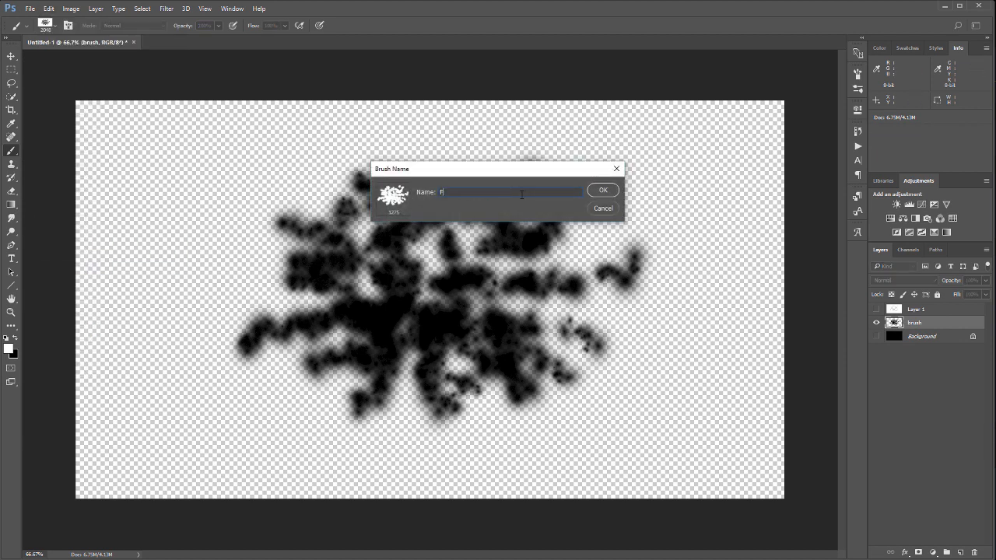
{"action": "type", "text": "og"}
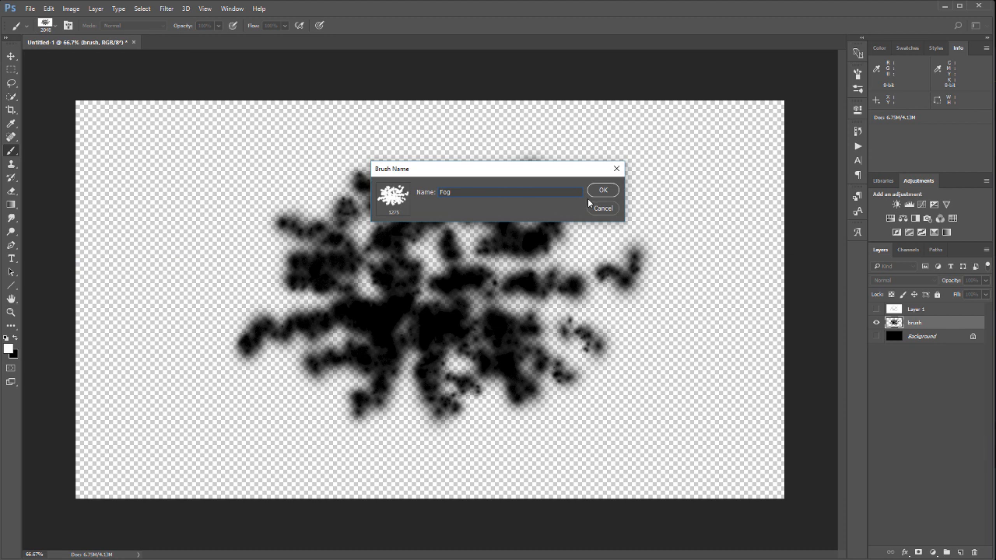
{"action": "left_click", "coordinate": [602, 189]}
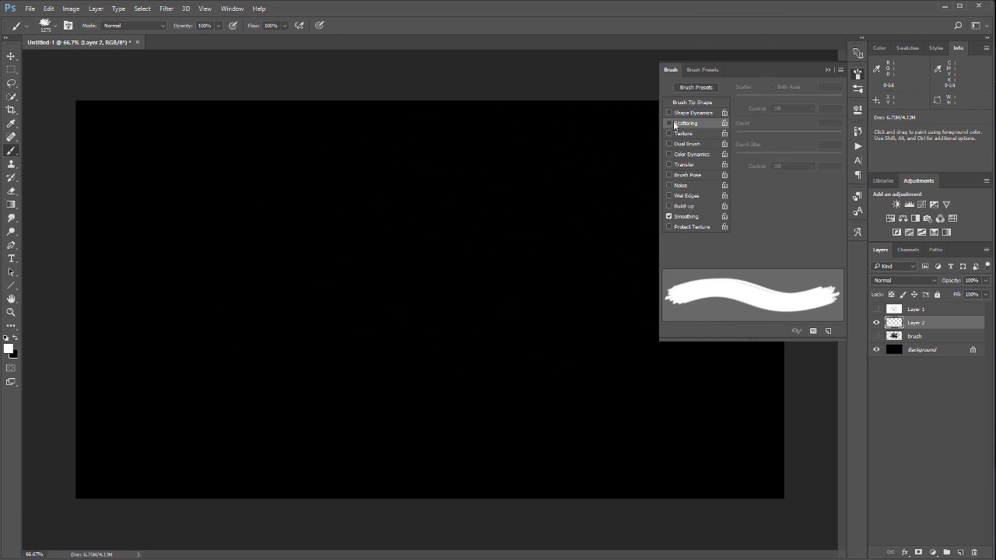
Give the Fog brush Shape Dynamics with raised Size and Angle Jitter, and enable Scattering
{"action": "left_click", "coordinate": [691, 112]}
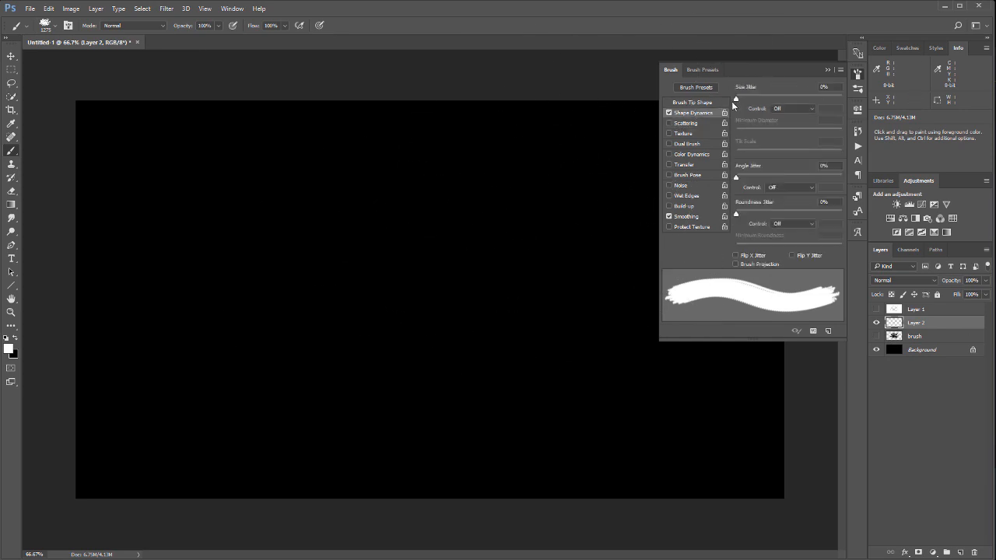
{"action": "left_click_drag", "start_coordinate": [734, 99], "coordinate": [803, 99]}
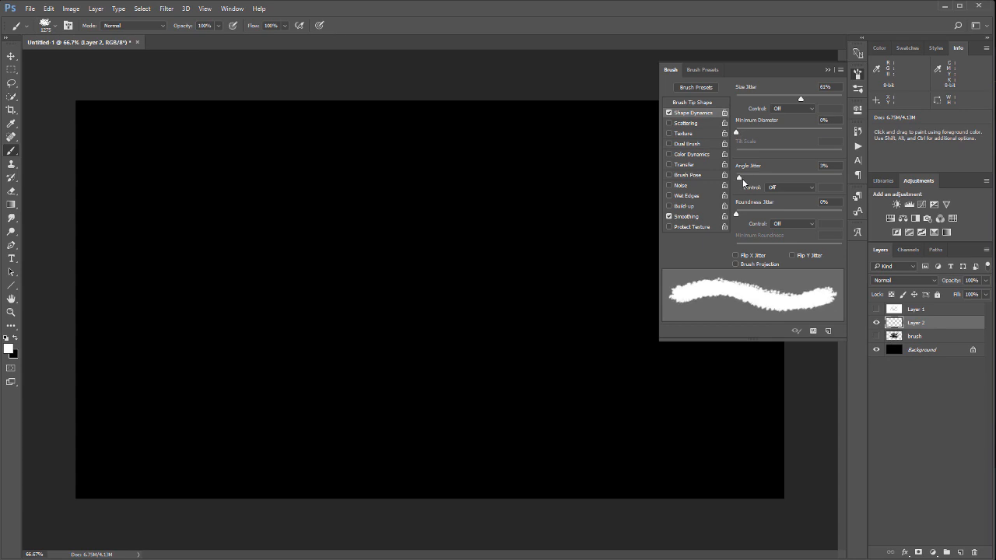
{"action": "left_click_drag", "start_coordinate": [737, 177], "coordinate": [758, 178]}
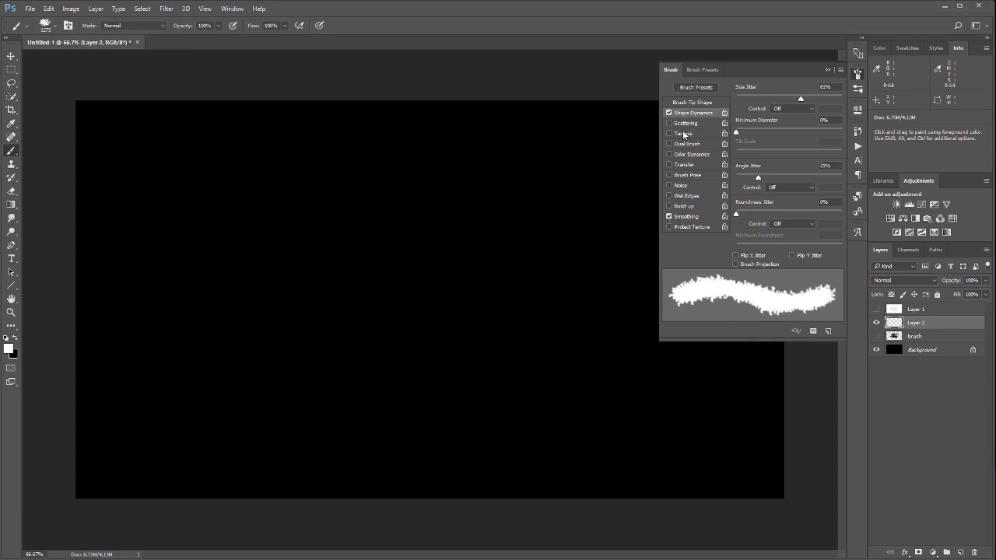
{"action": "left_click", "coordinate": [684, 122]}
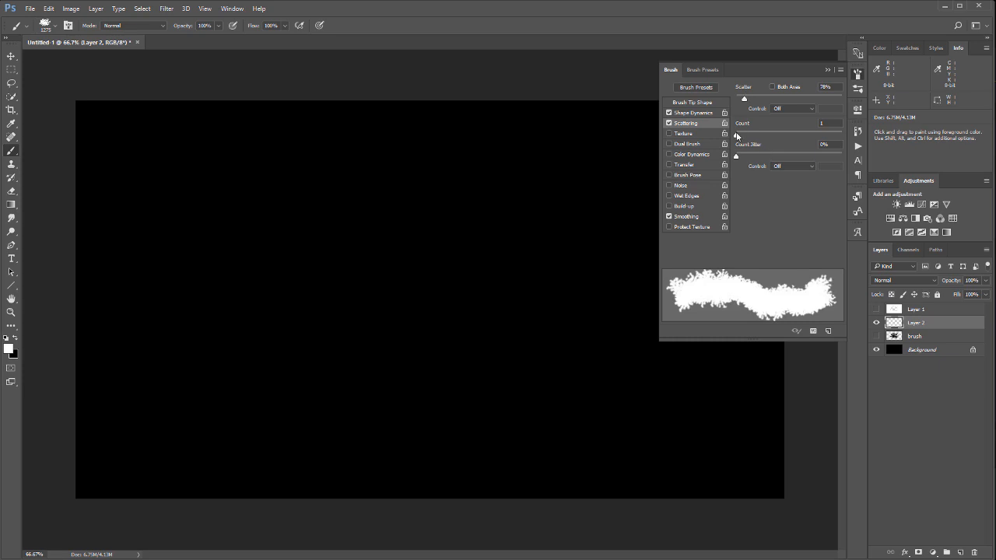
{"action": "mouse_move", "coordinate": [747, 159]}
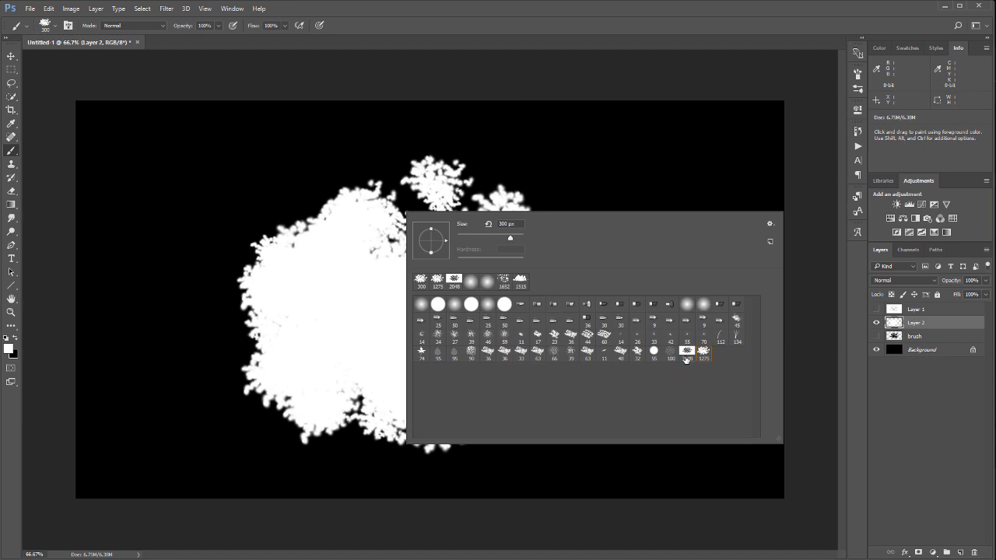
Delete the extra cloud brush from the Brush Preset picker and confirm the removal
{"action": "left_click", "coordinate": [685, 350]}
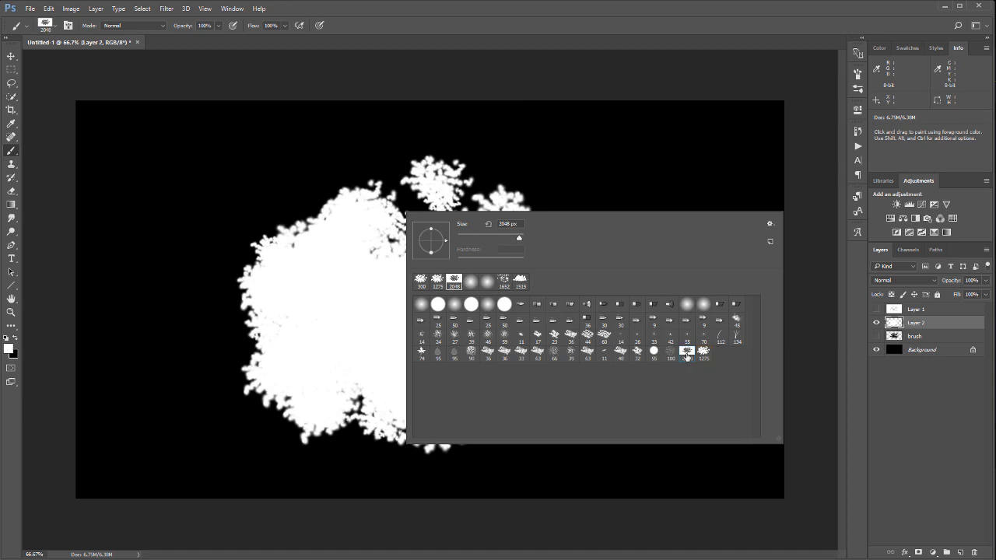
{"action": "right_click", "coordinate": [684, 350]}
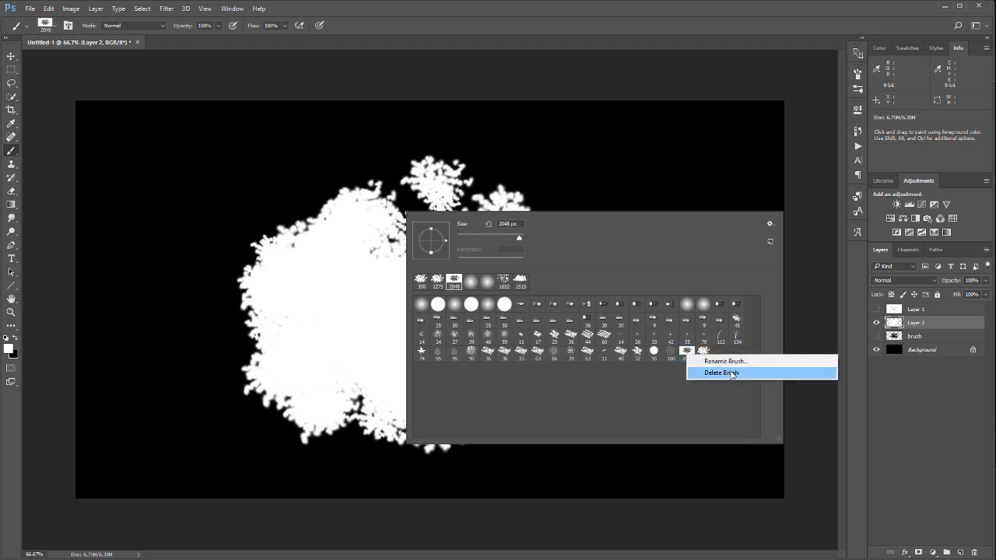
{"action": "left_click", "coordinate": [722, 374]}
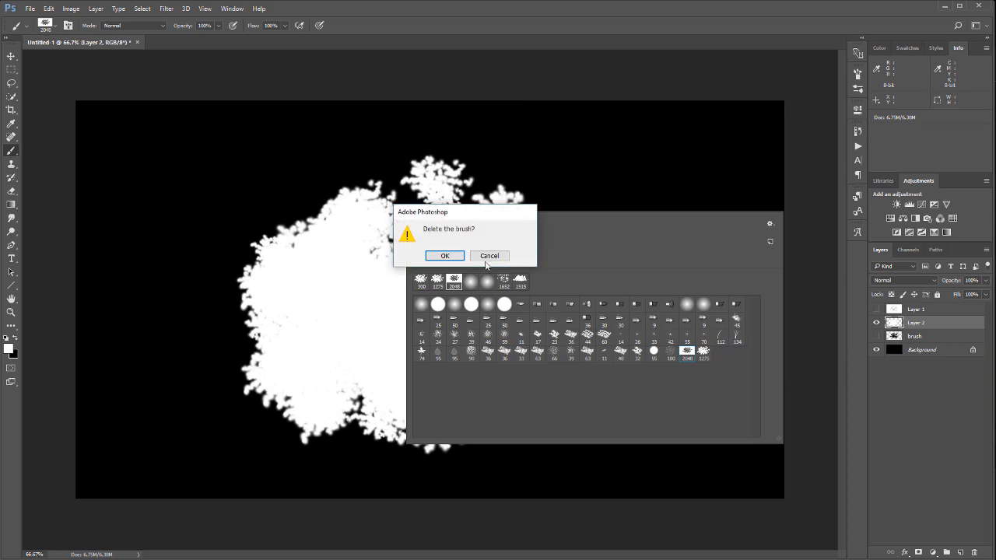
{"action": "left_click", "coordinate": [445, 255]}
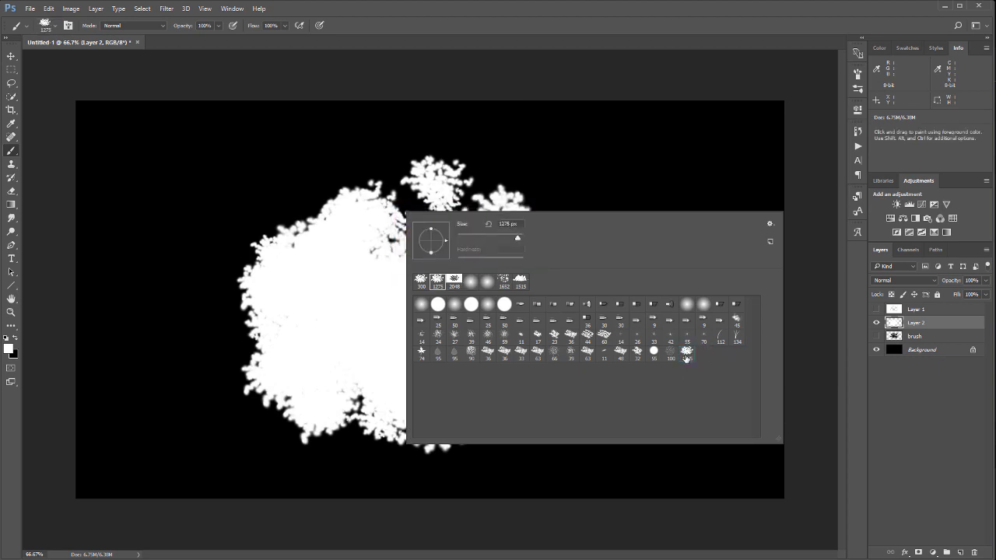